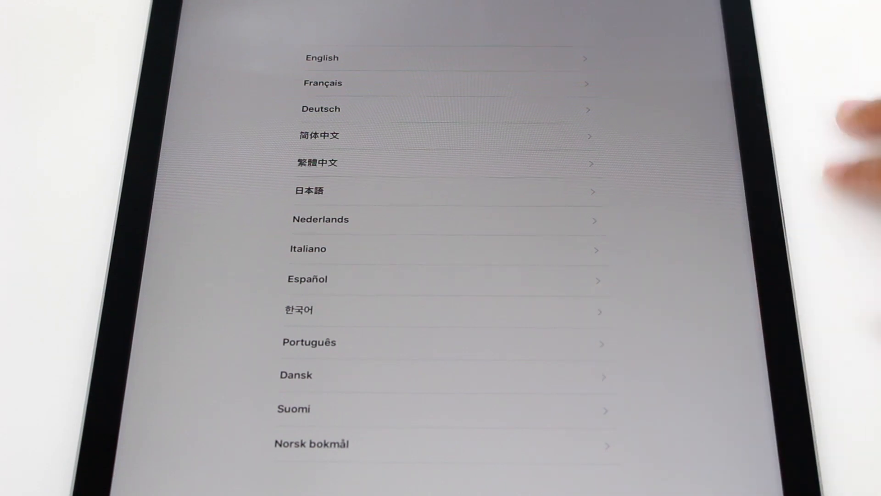
# - Pick English as the setup language
pyautogui.click(322, 57)
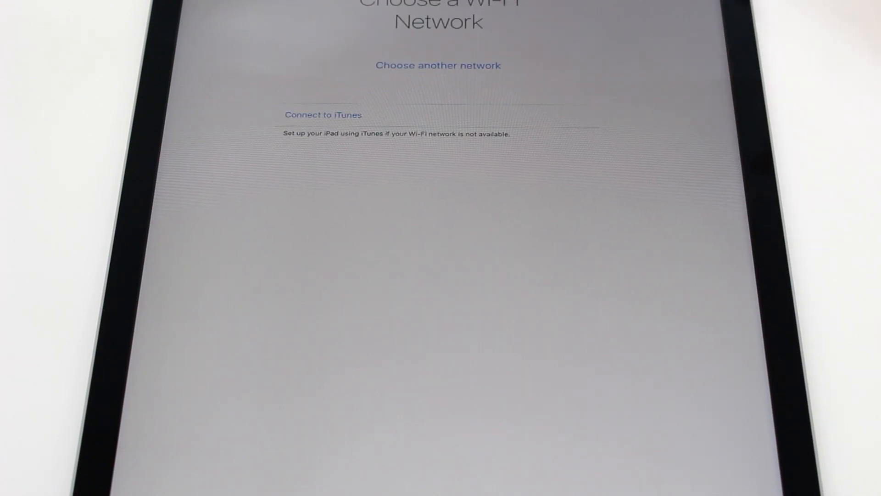
# - Open the other-networks list and select the home Wi-Fi network
pyautogui.click(439, 66)
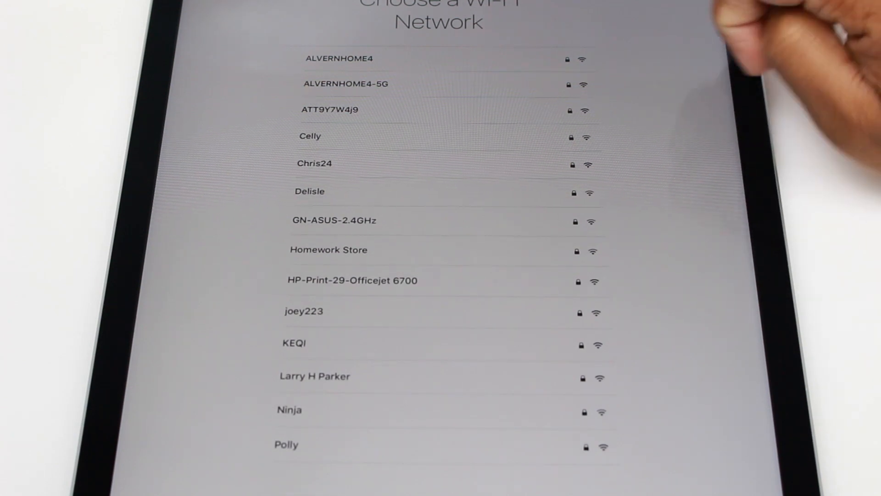
pyautogui.scroll(-3)
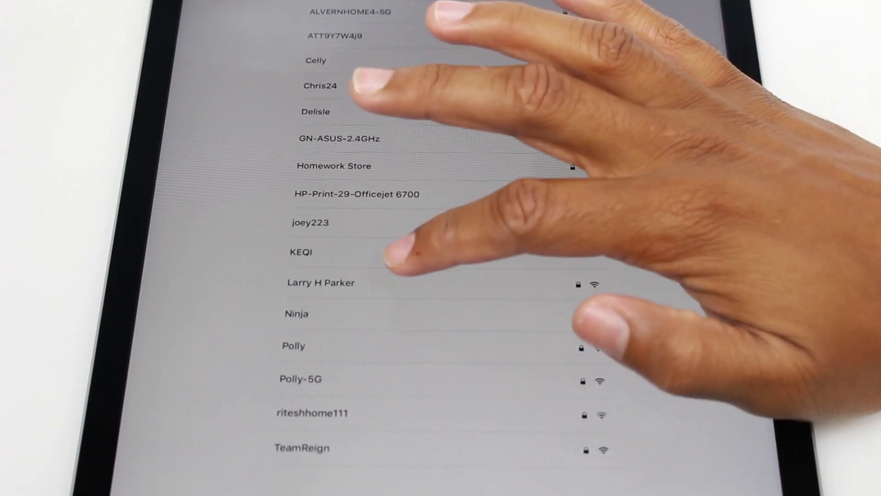
pyautogui.click(321, 283)
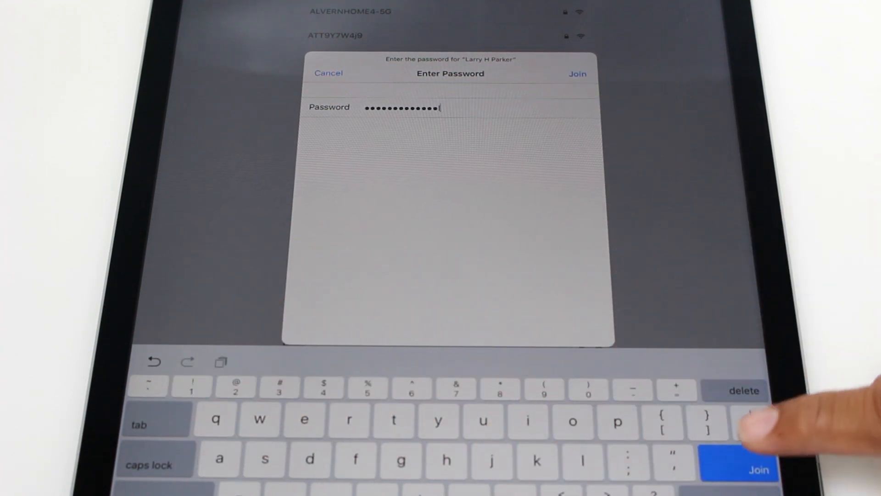
# - Join, dismiss the incorrect-password alert, re-enter the password and join again
pyautogui.click(758, 471)
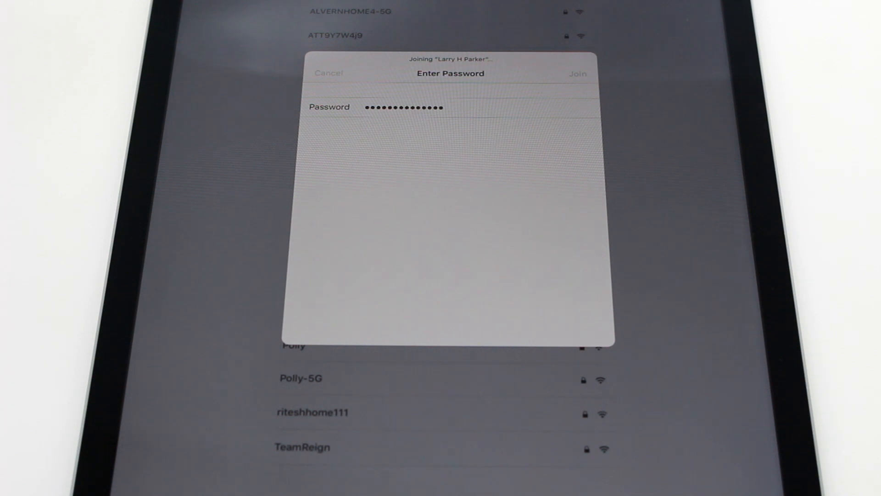
pyautogui.click(577, 73)
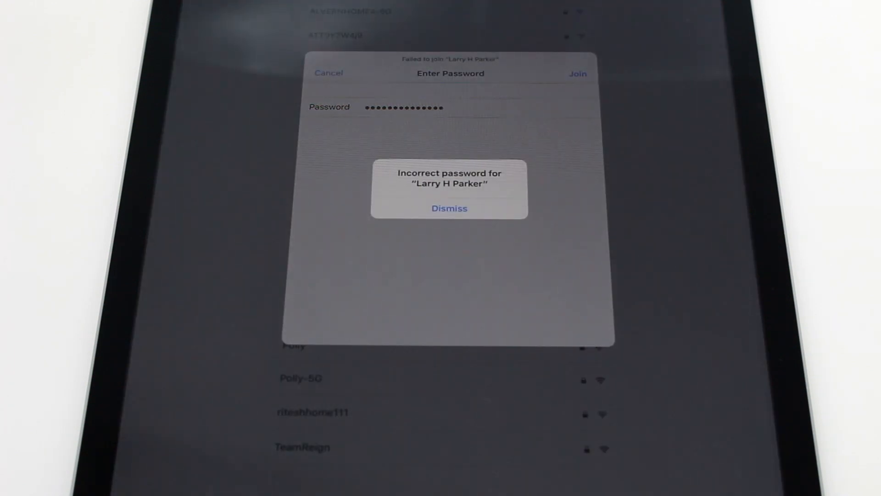
pyautogui.click(449, 208)
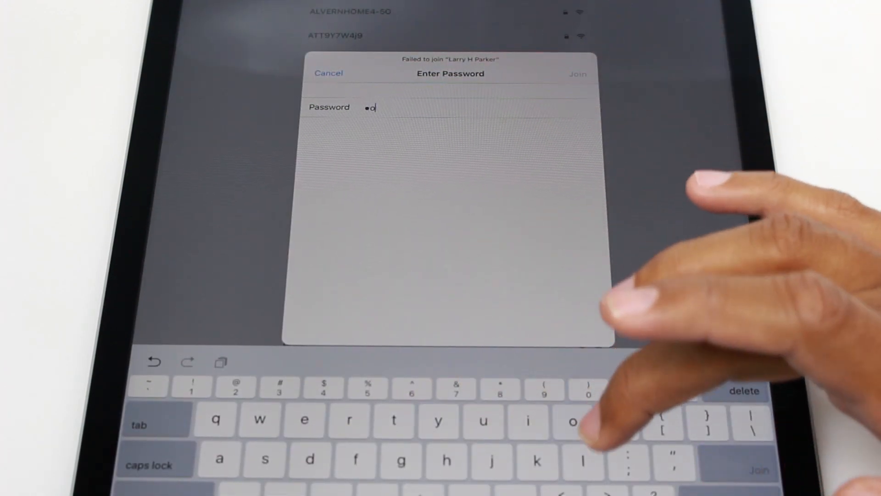
pyautogui.write('m')
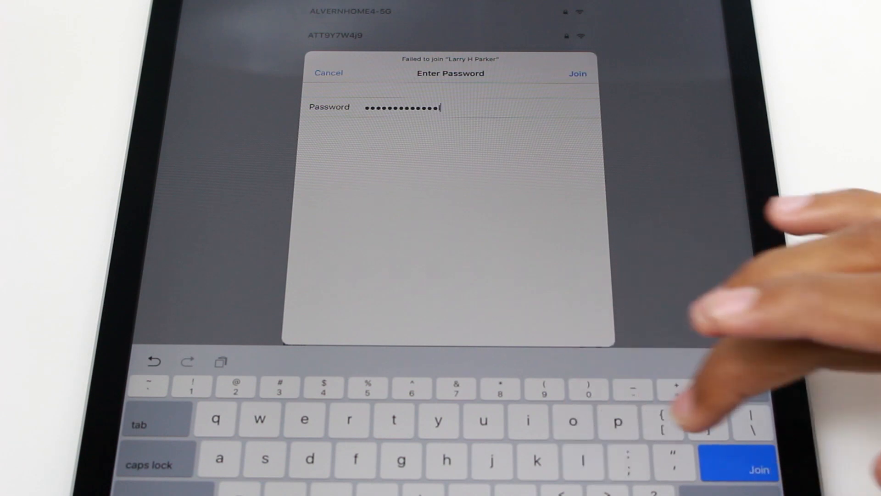
pyautogui.click(759, 468)
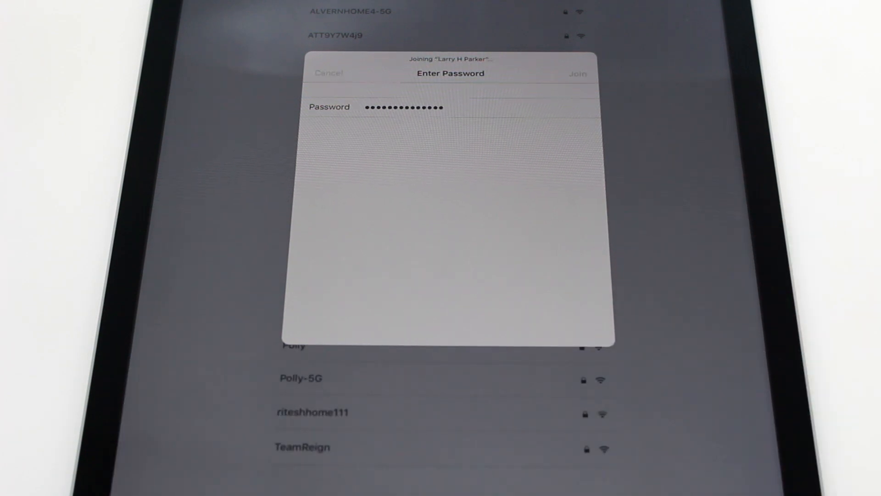
# - Continue past the connected network to the Touch ID setup screen
pyautogui.click(578, 73)
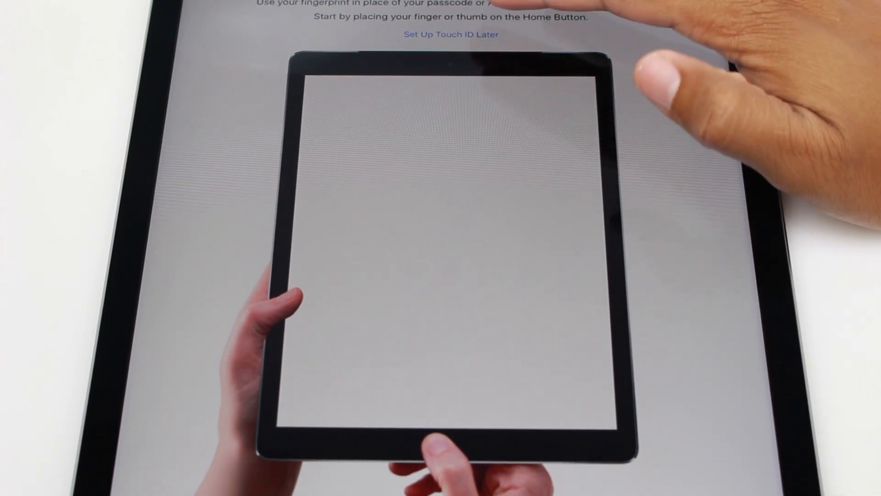
# - Choose Set Up Touch ID Later
pyautogui.click(450, 34)
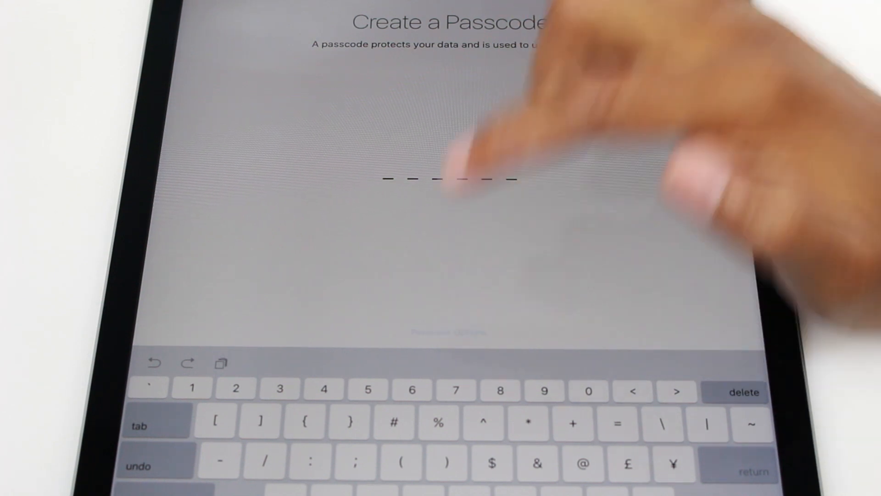
# - Choose Don't Add Passcode under Passcode Options and confirm continuing
pyautogui.click(449, 332)
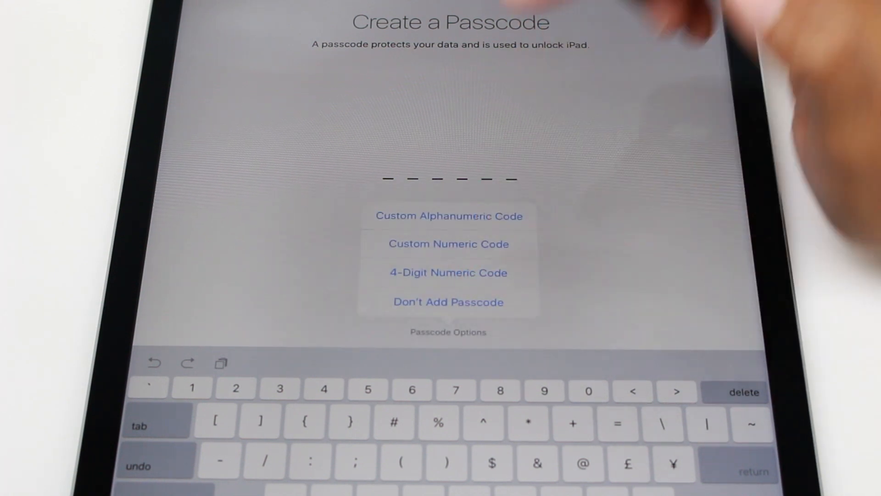
pyautogui.click(449, 302)
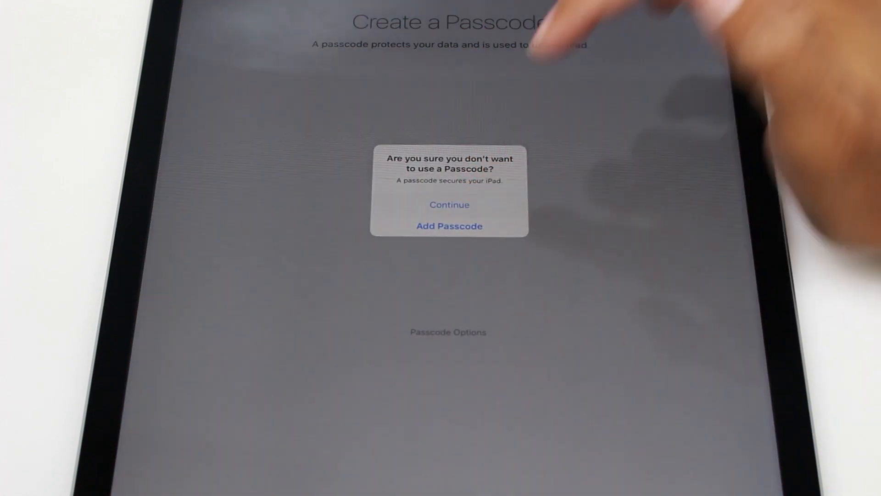
pyautogui.click(449, 204)
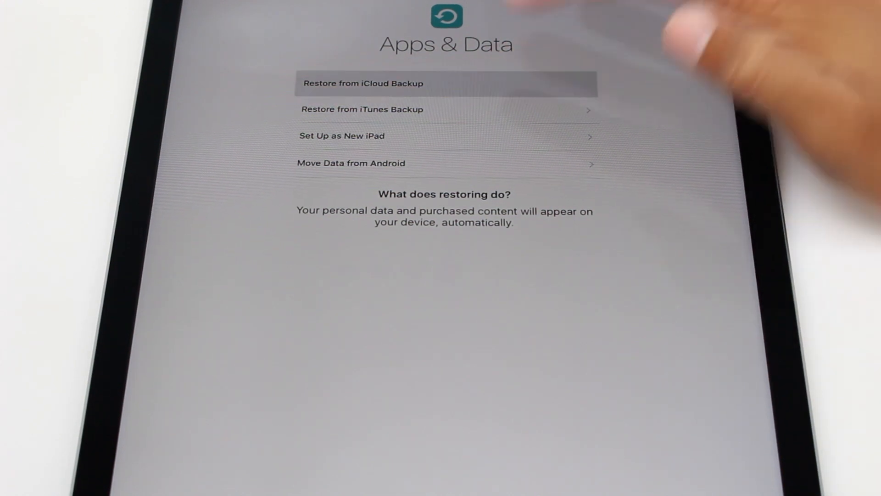
# - Choose Set Up as New iPad and proceed toward the terms agreement
pyautogui.click(445, 83)
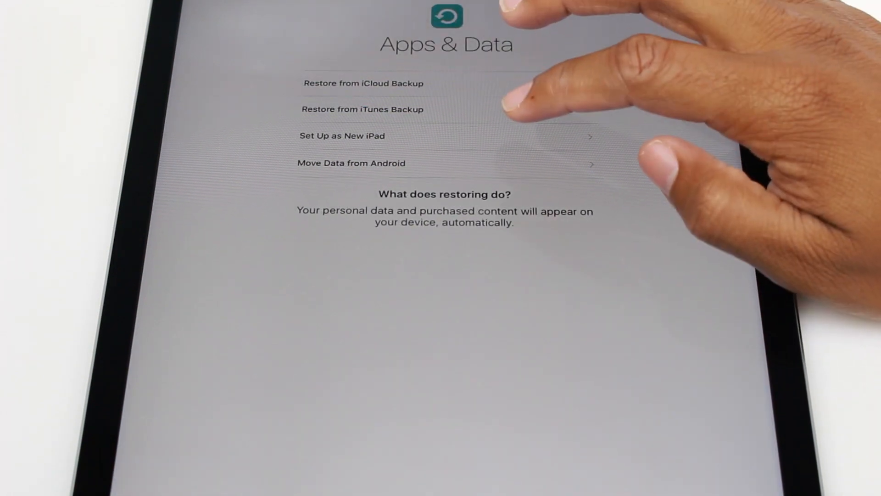
pyautogui.click(342, 135)
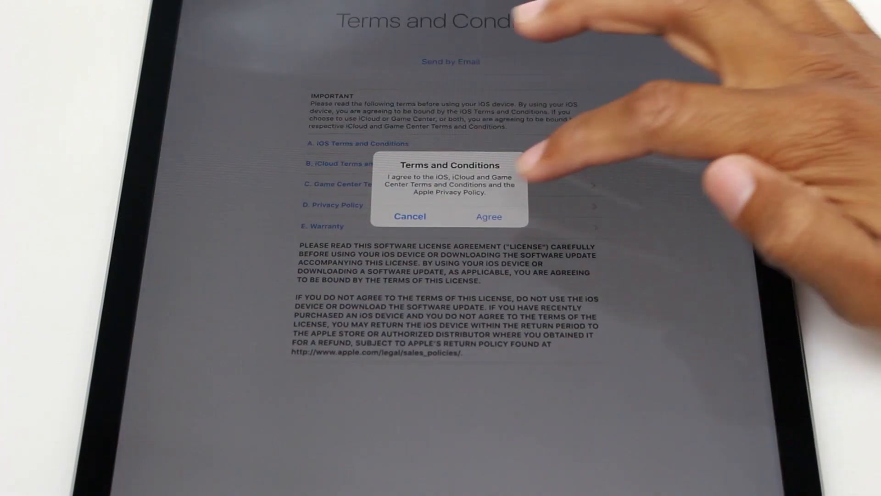
# - Agree to the Terms and Conditions and send diagnostics to Apple
pyautogui.click(489, 216)
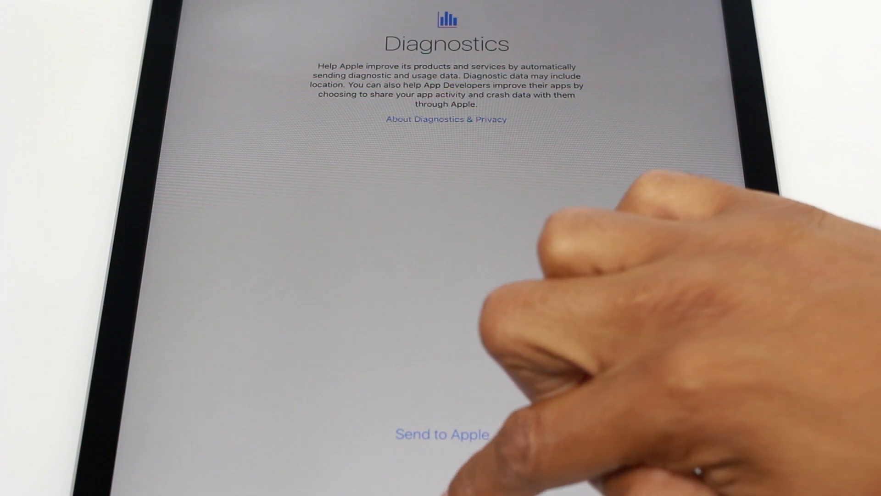
pyautogui.click(442, 434)
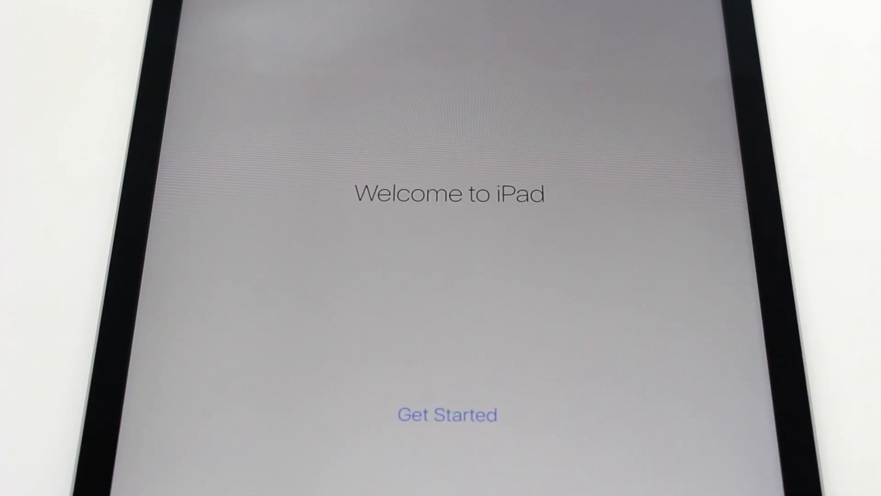